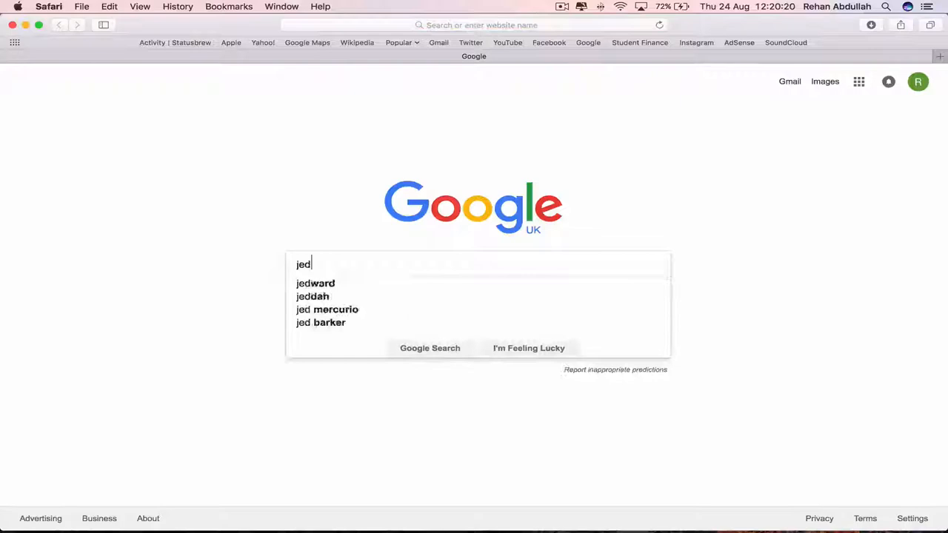
# Step: Search Google for 'jedit download mac' and go to the jEdit download page
pyautogui.write('jedit download mac')
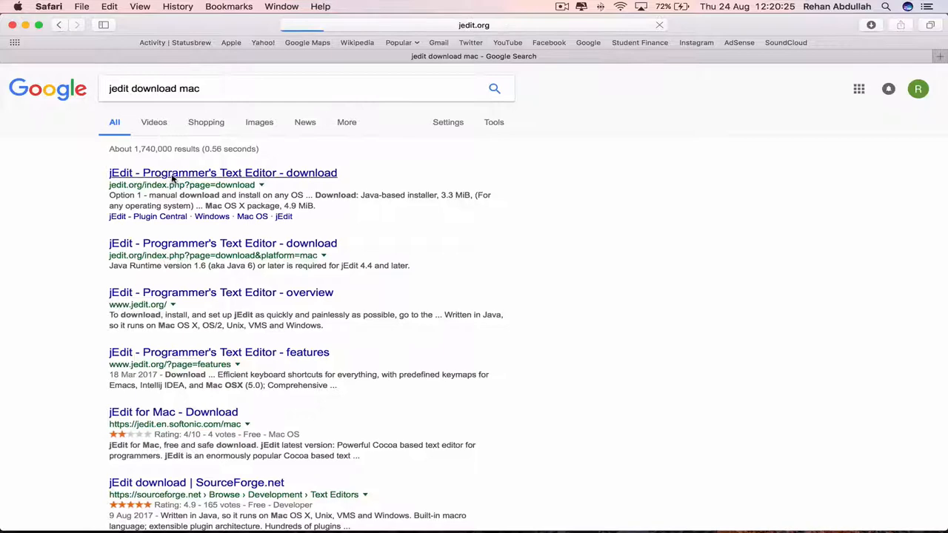
pyautogui.click(222, 172)
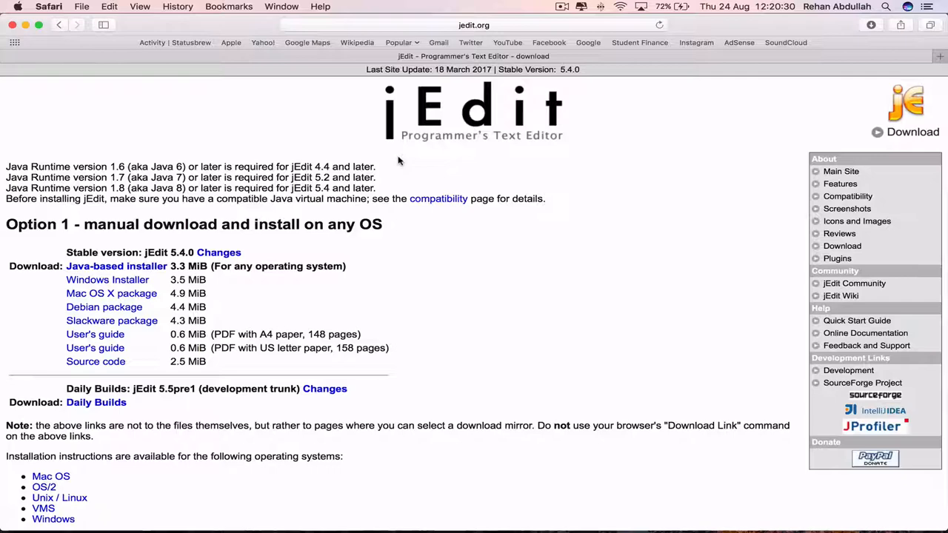
pyautogui.click(116, 266)
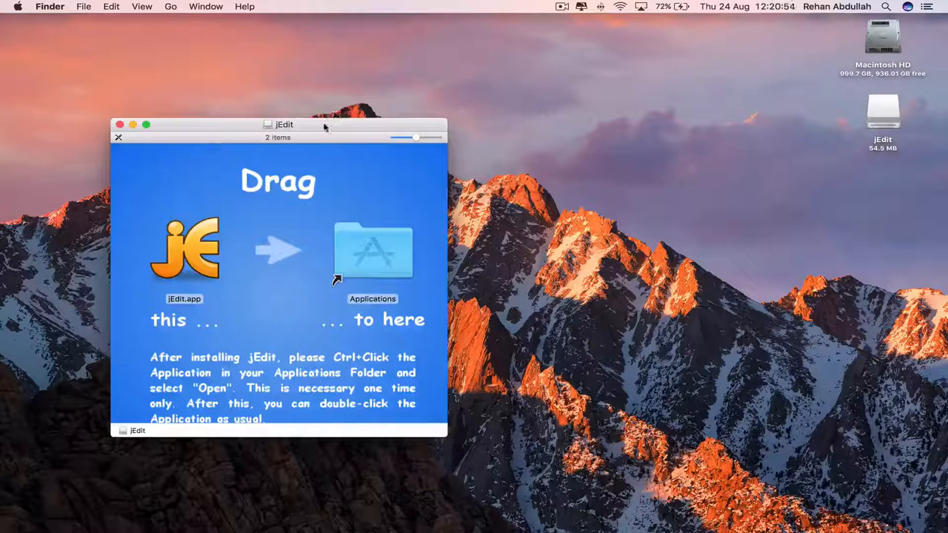
# Step: Close the jEdit disk image window, leaving the volume mounted
pyautogui.click(184, 249)
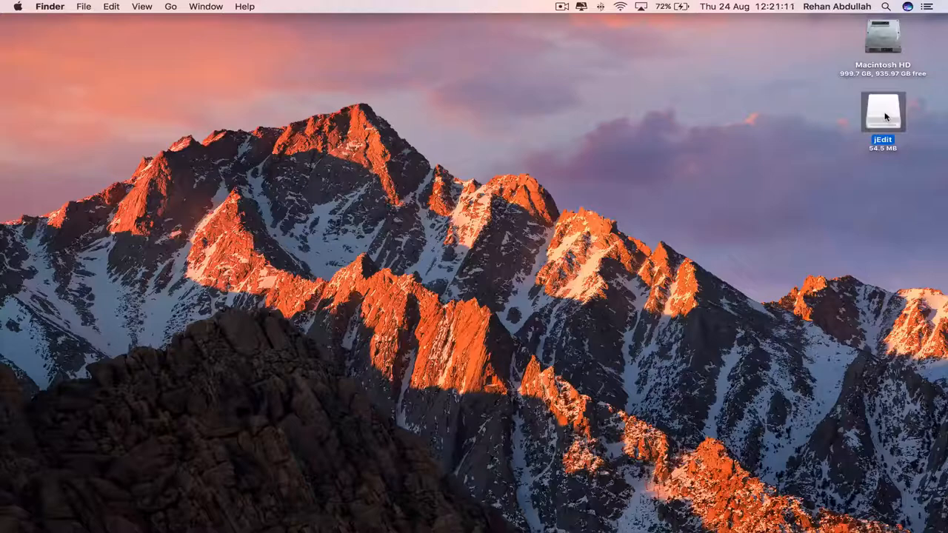
# Step: Launch jEdit.app and dismiss the unidentified developer refusal alert
pyautogui.doubleClick(883, 116)
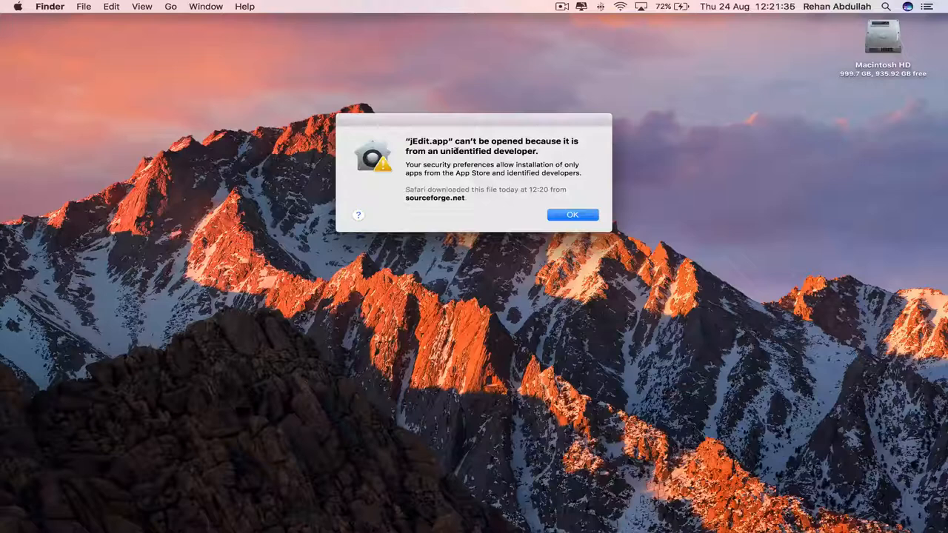
pyautogui.click(572, 214)
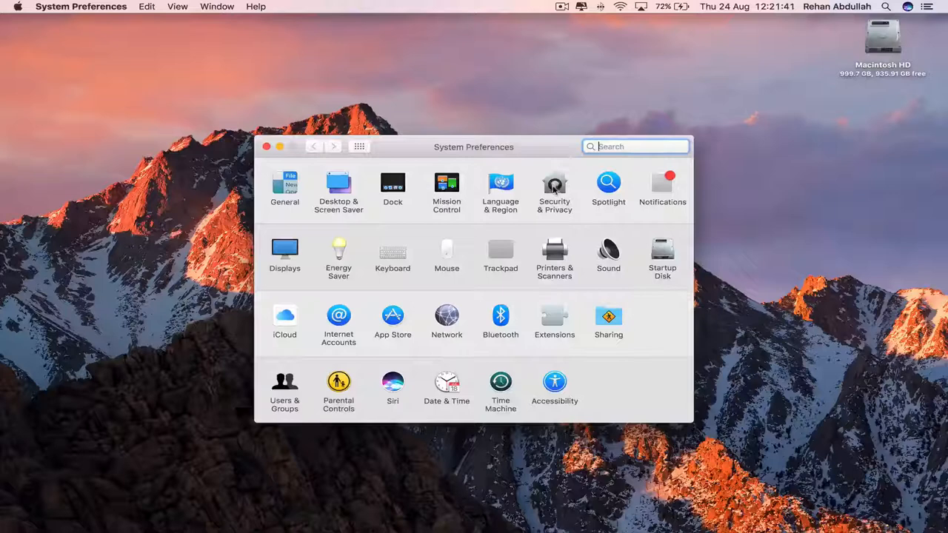
# Step: In Security & Privacy, allow the blocked jEdit.app with 'Open Anyway'
pyautogui.click(554, 184)
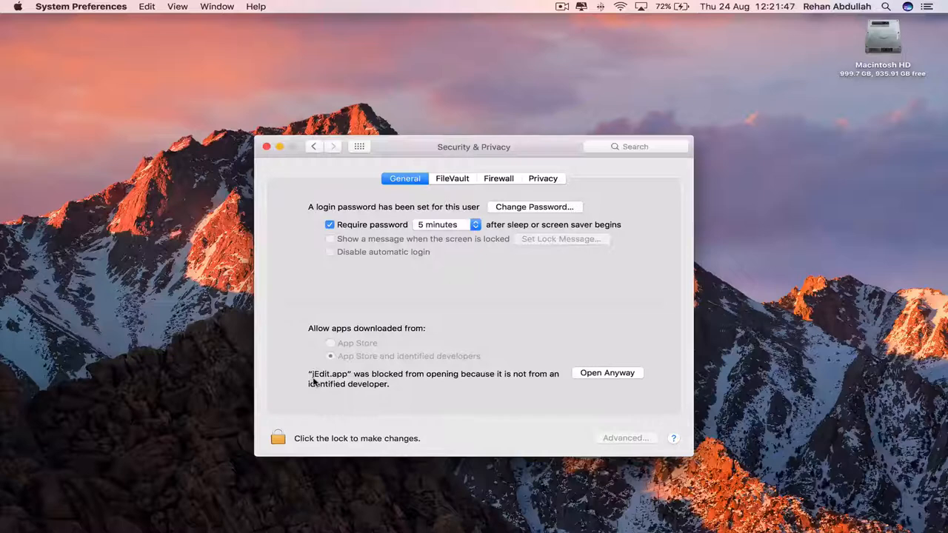
pyautogui.click(607, 373)
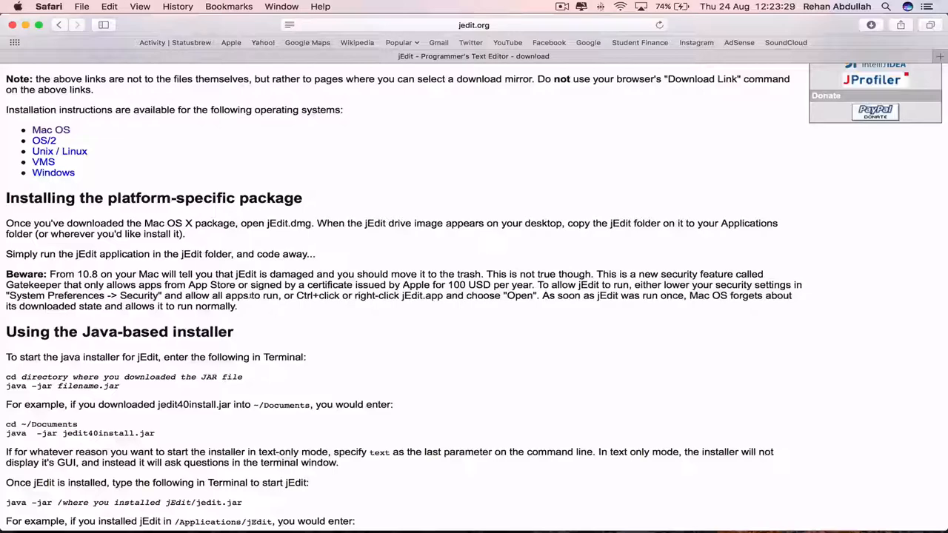
pyautogui.scroll(-3)
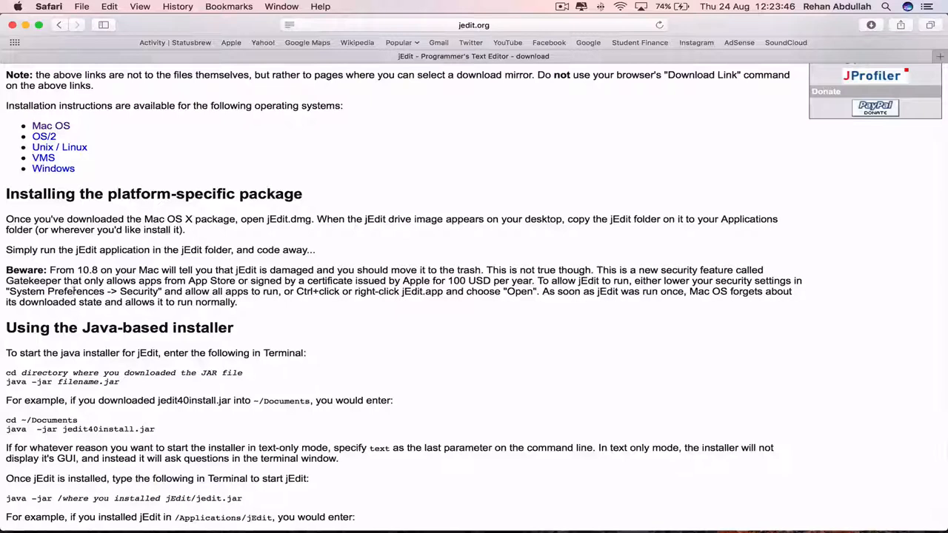
pyautogui.moveTo(379, 303)
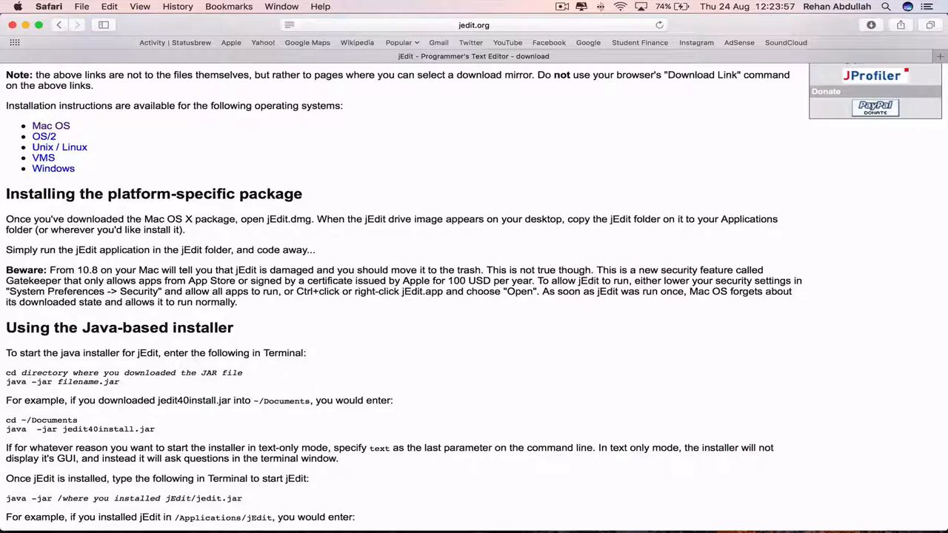
pyautogui.moveTo(421, 302)
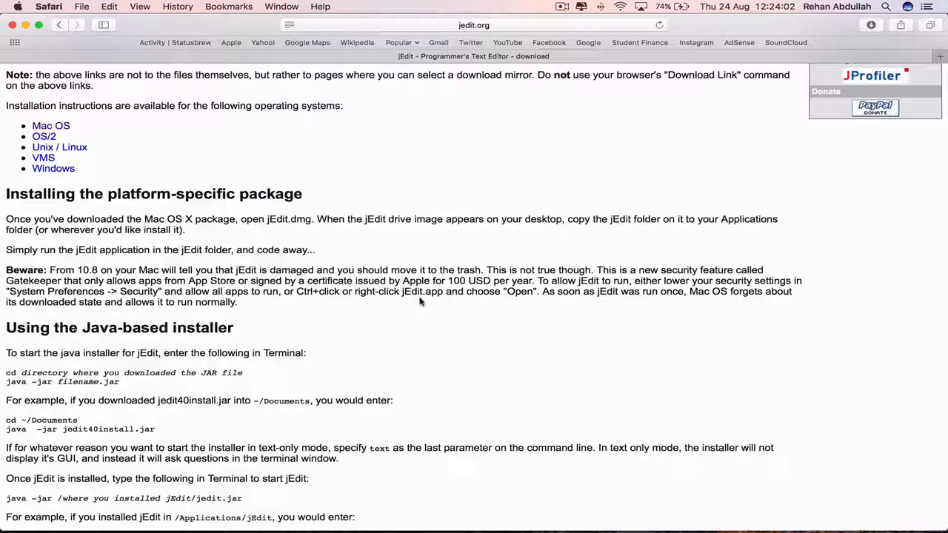
pyautogui.moveTo(178, 320)
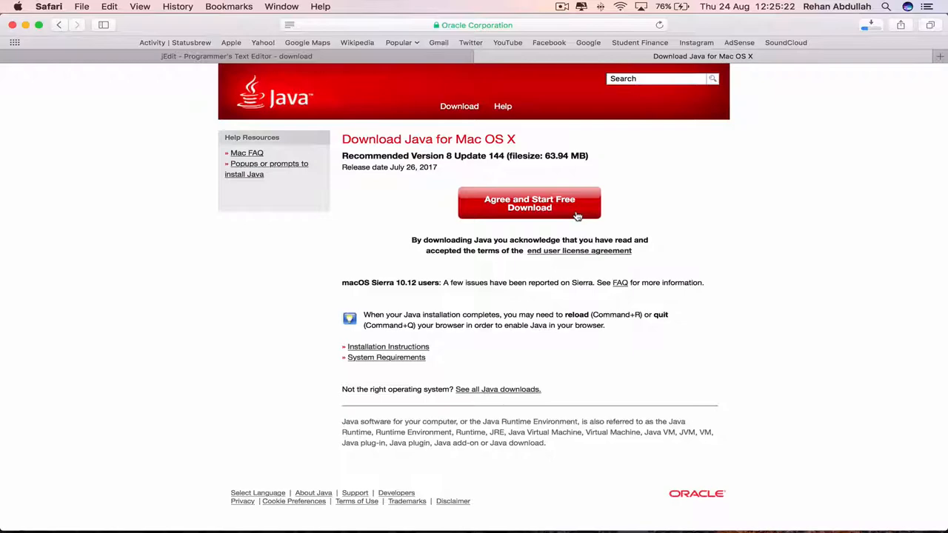
# Step: Start the Java 8 Update 144 download from java.com via 'Agree and Start Free Download'
pyautogui.click(529, 203)
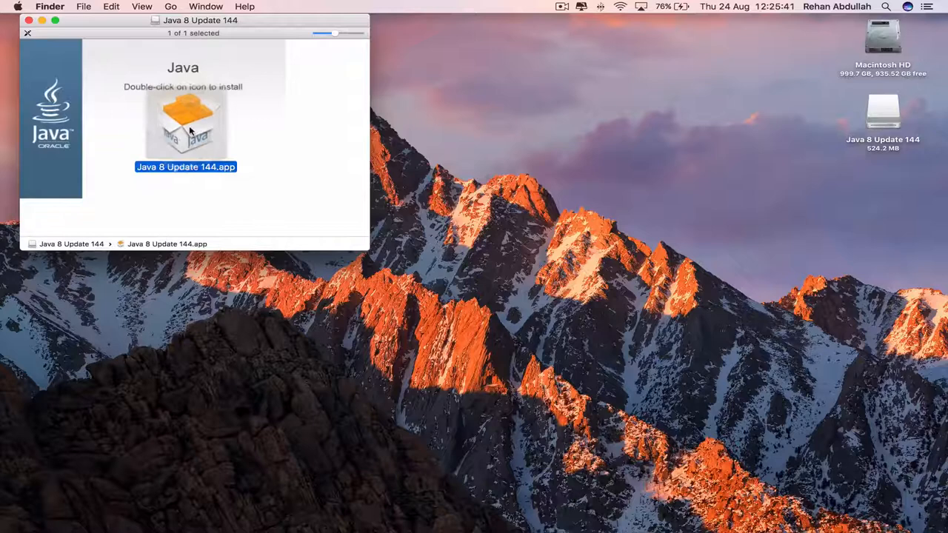
# Step: Launch 'Java 8 Update 144.app' from its disk image, reaching the password prompt
pyautogui.doubleClick(185, 126)
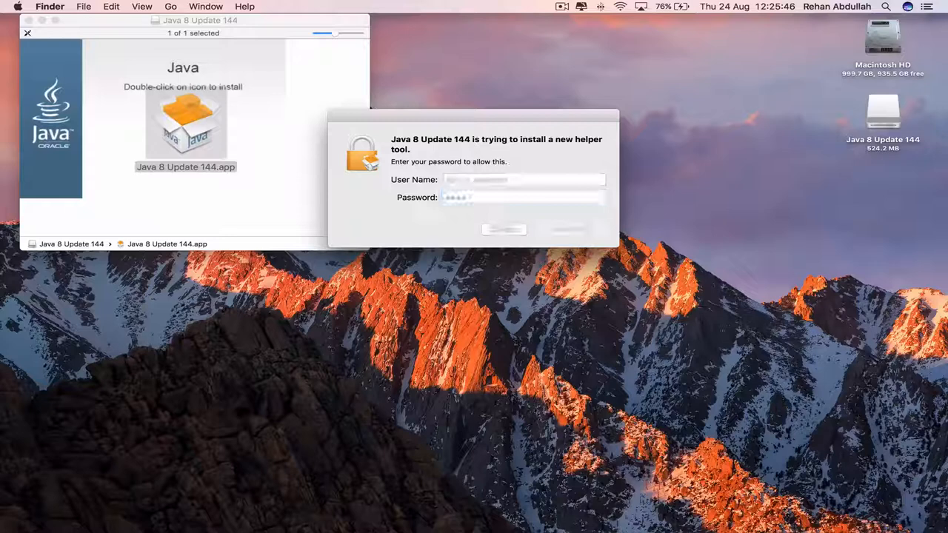